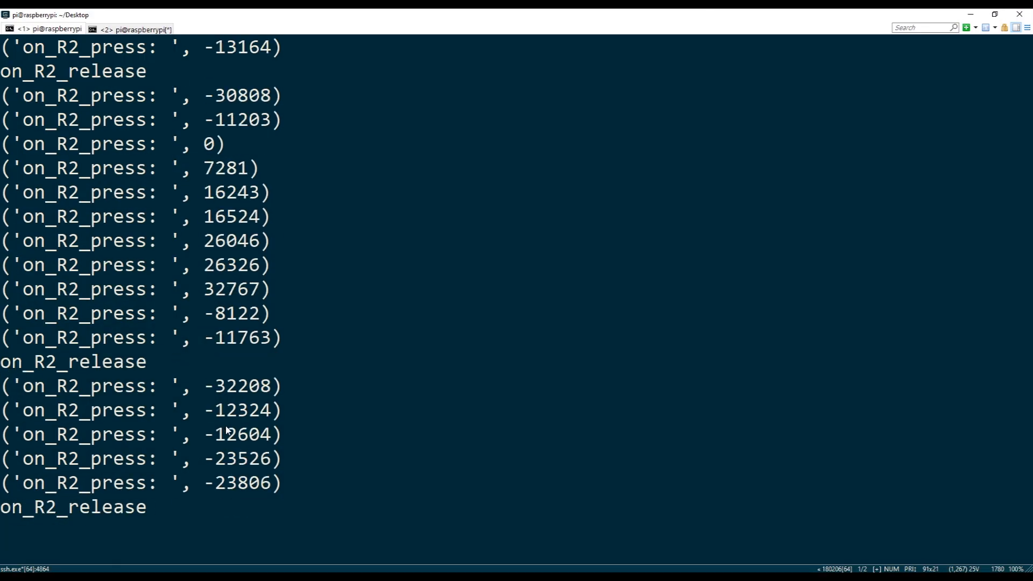
# Step: Scroll down the terminal to follow the streaming R2 and right-stick event readings
pyautogui.scroll(-3)
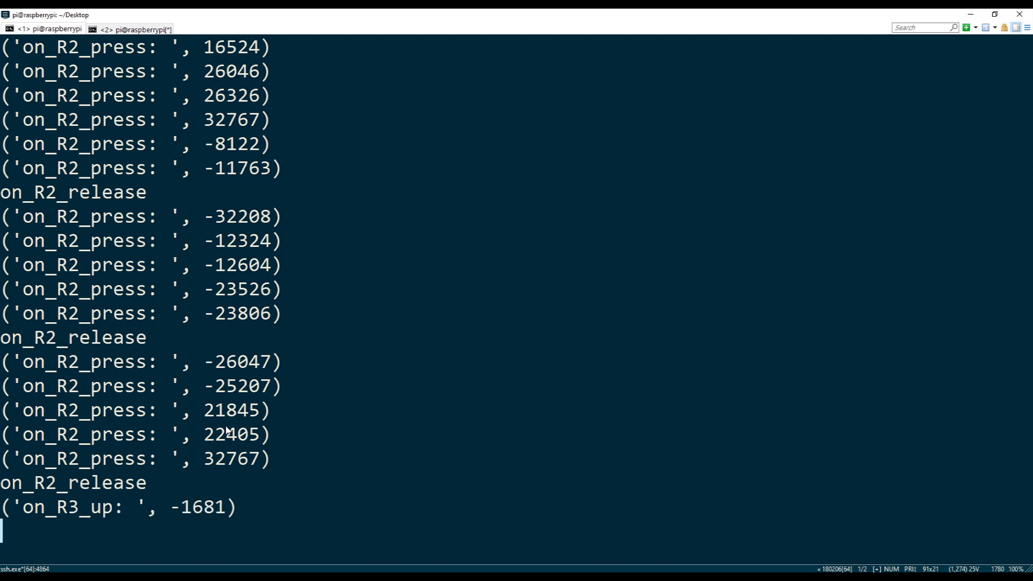
pyautogui.scroll(-3)
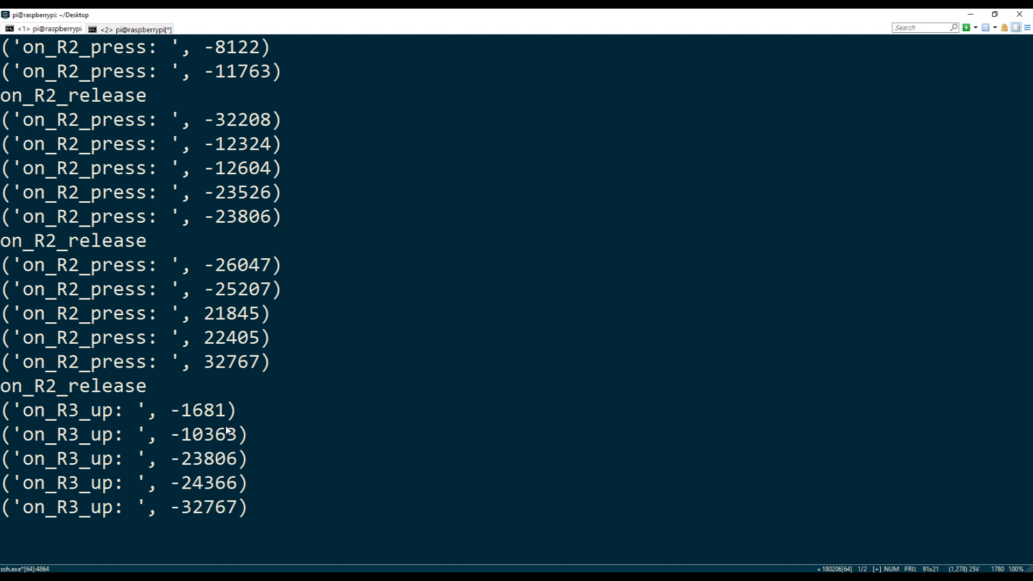
pyautogui.scroll(-3)
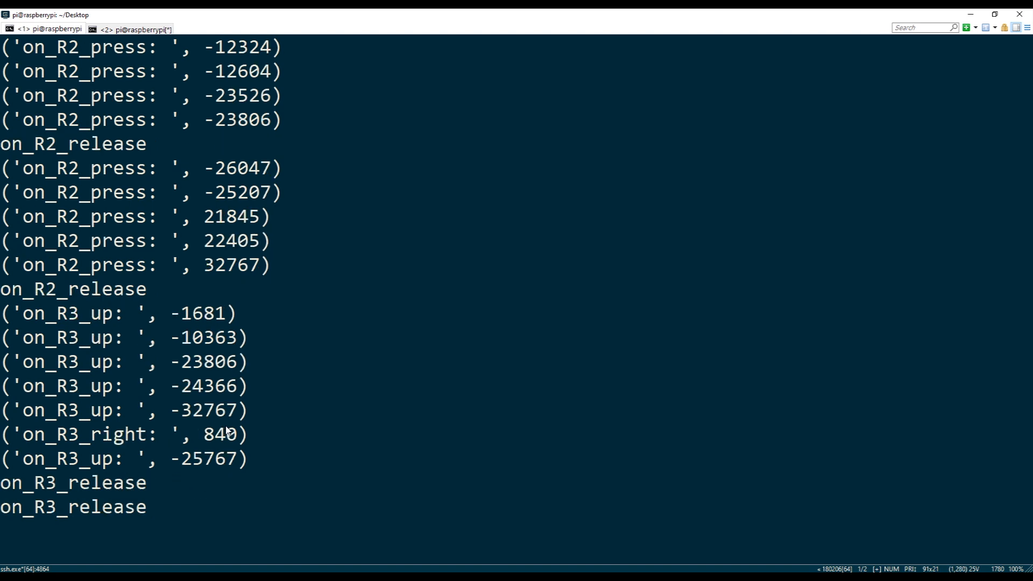
pyautogui.scroll(-3)
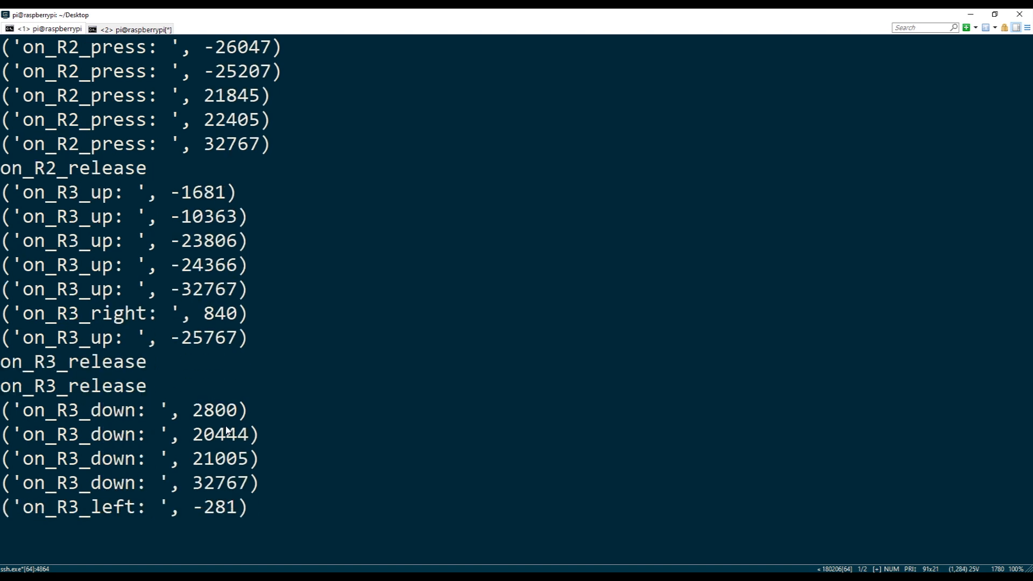
pyautogui.scroll(-3)
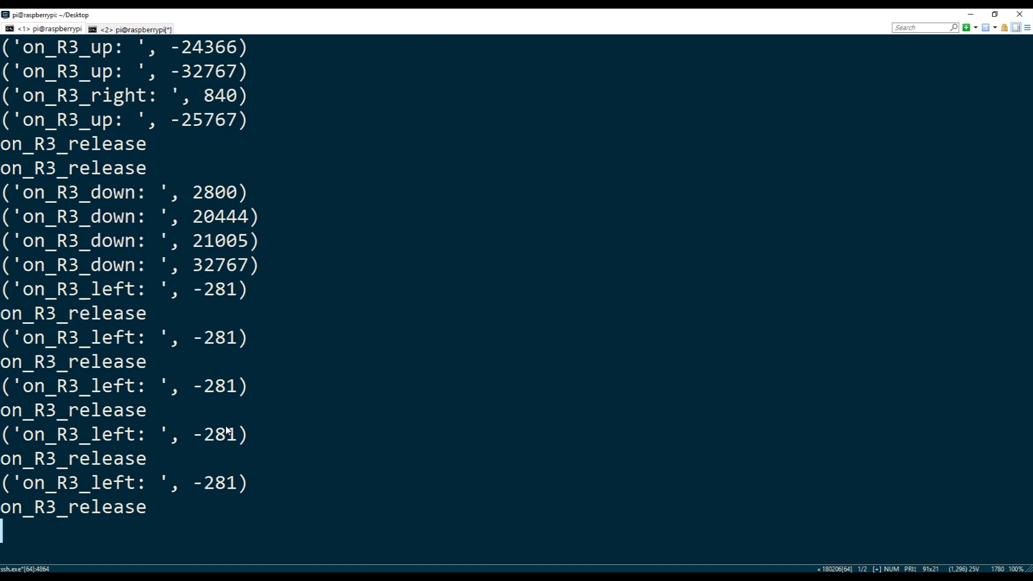
pyautogui.scroll(-3)
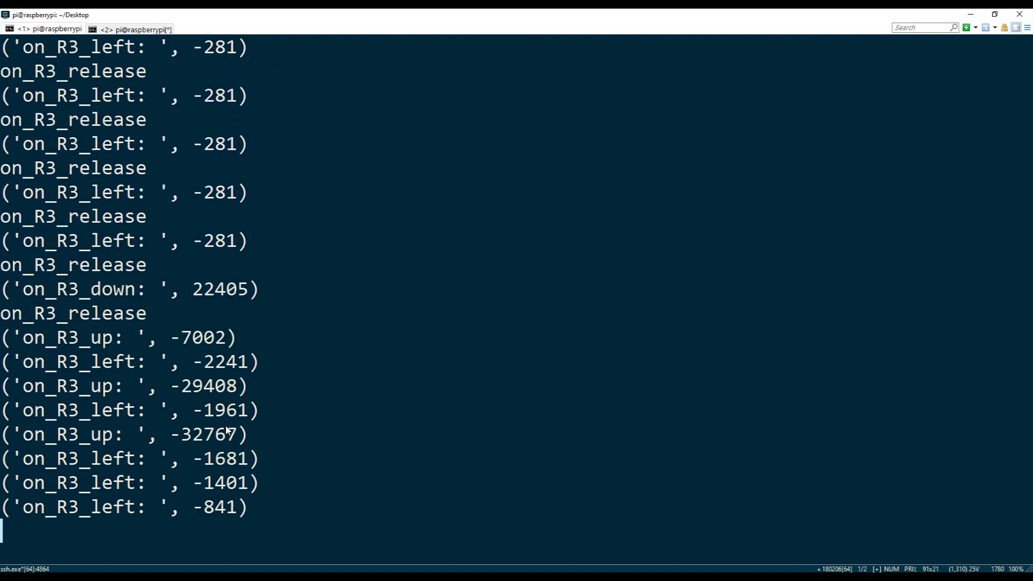
pyautogui.scroll(-3)
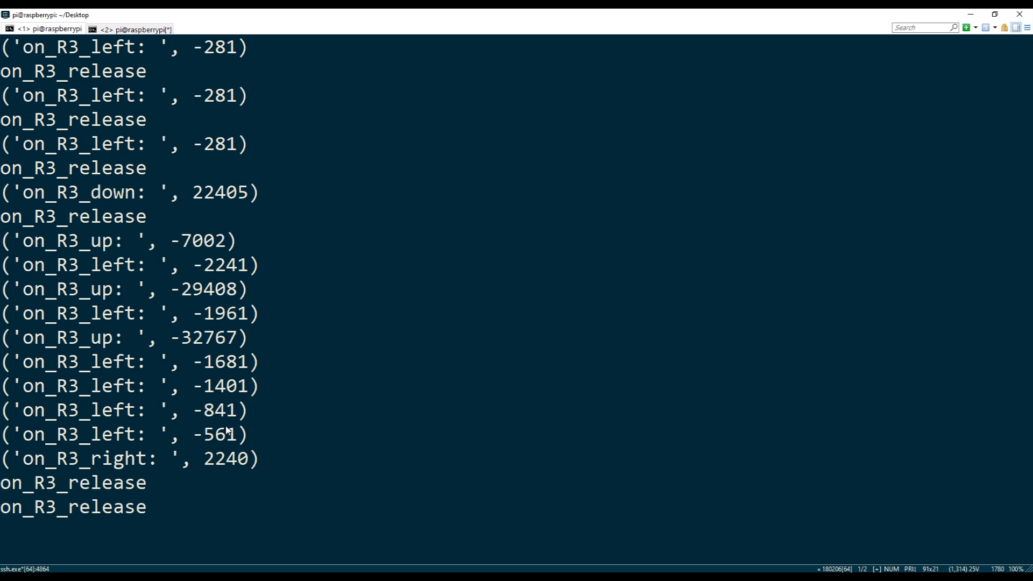
pyautogui.scroll(-3)
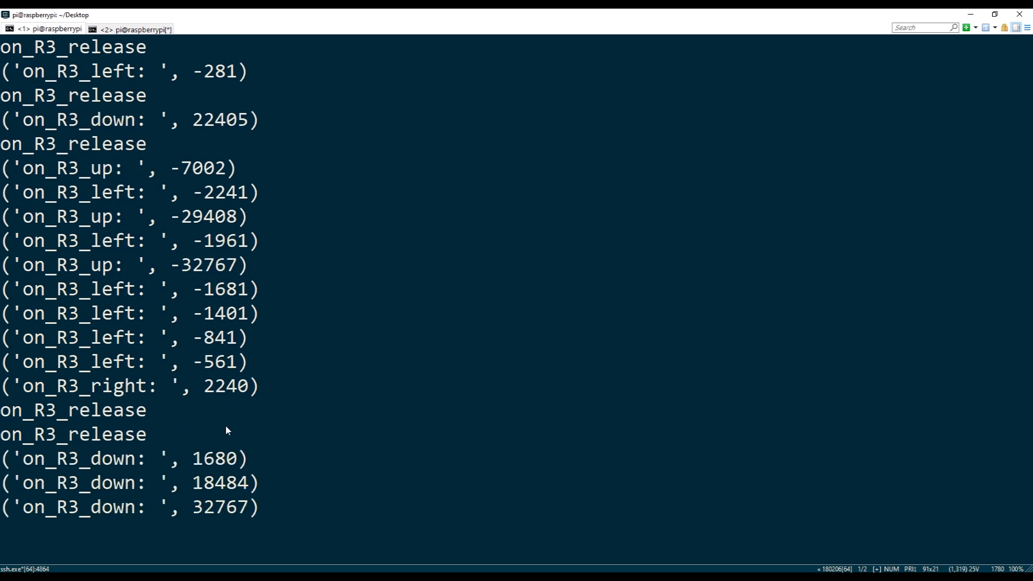
pyautogui.scroll(-3)
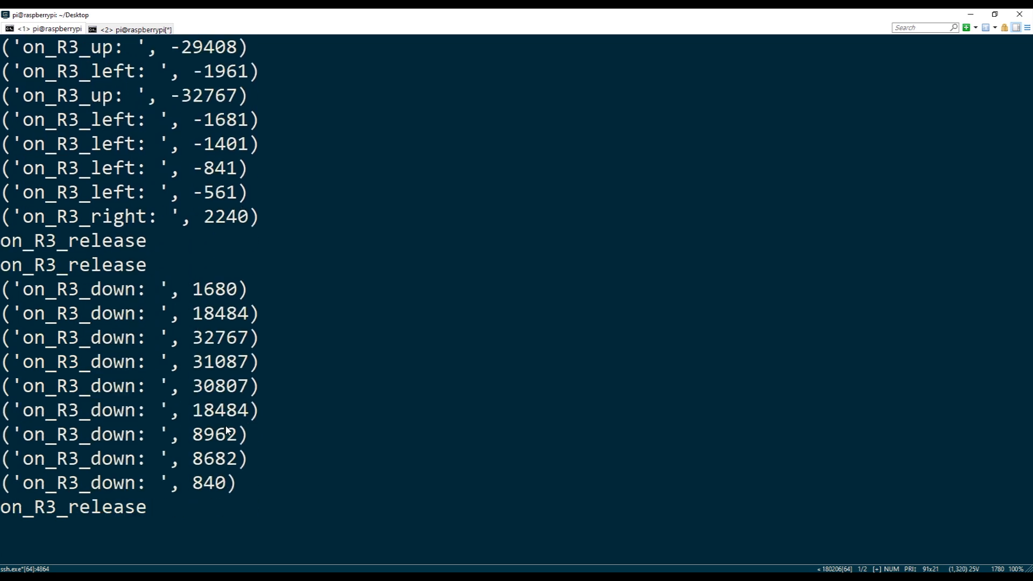
pyautogui.scroll(-3)
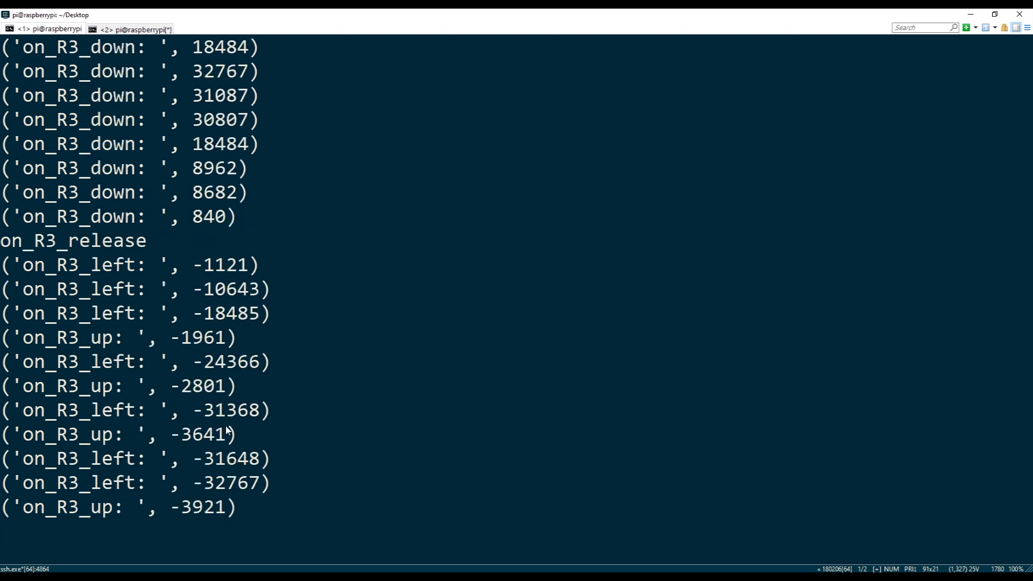
pyautogui.scroll(-3)
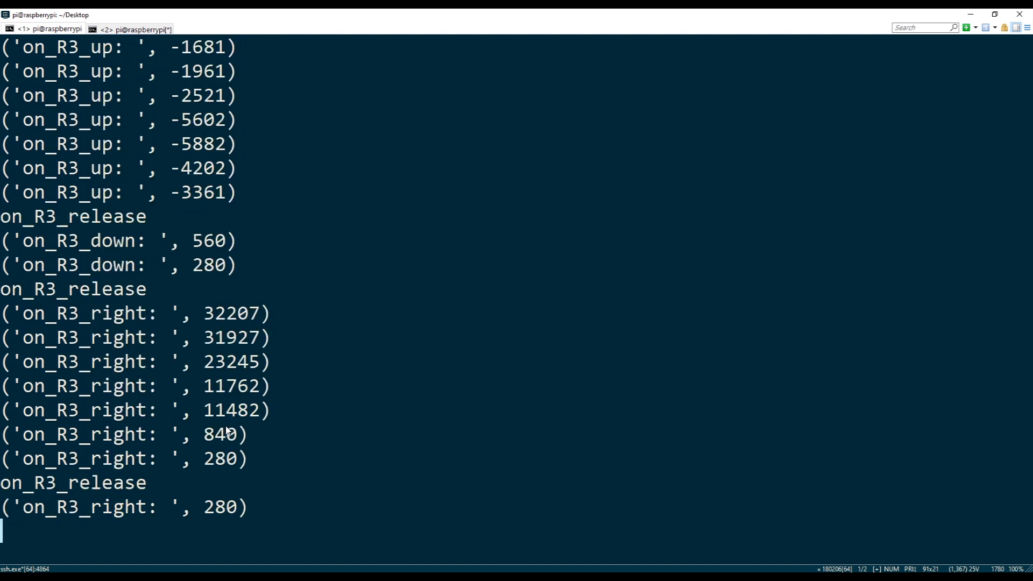
pyautogui.scroll(-3)
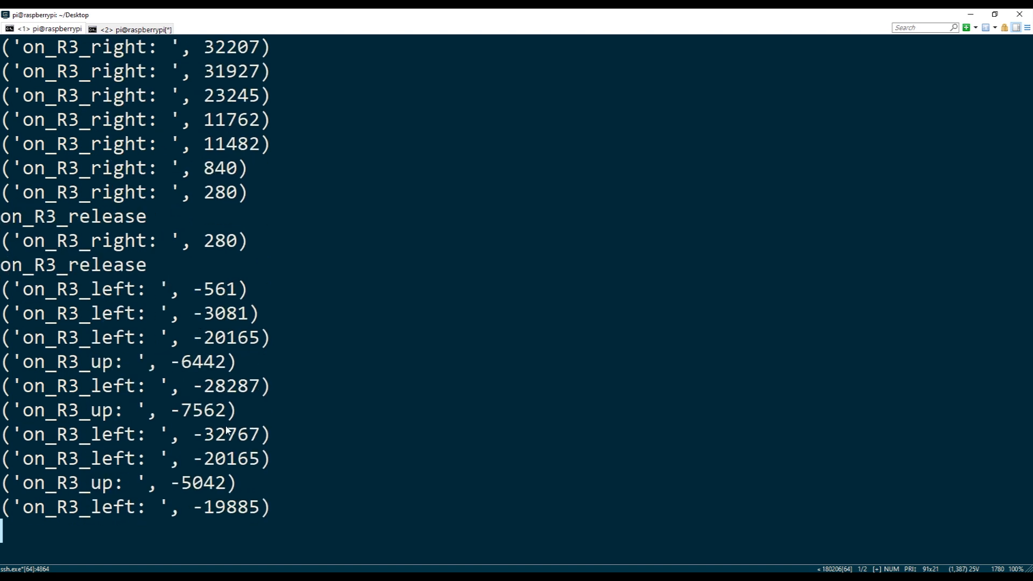
pyautogui.scroll(-3)
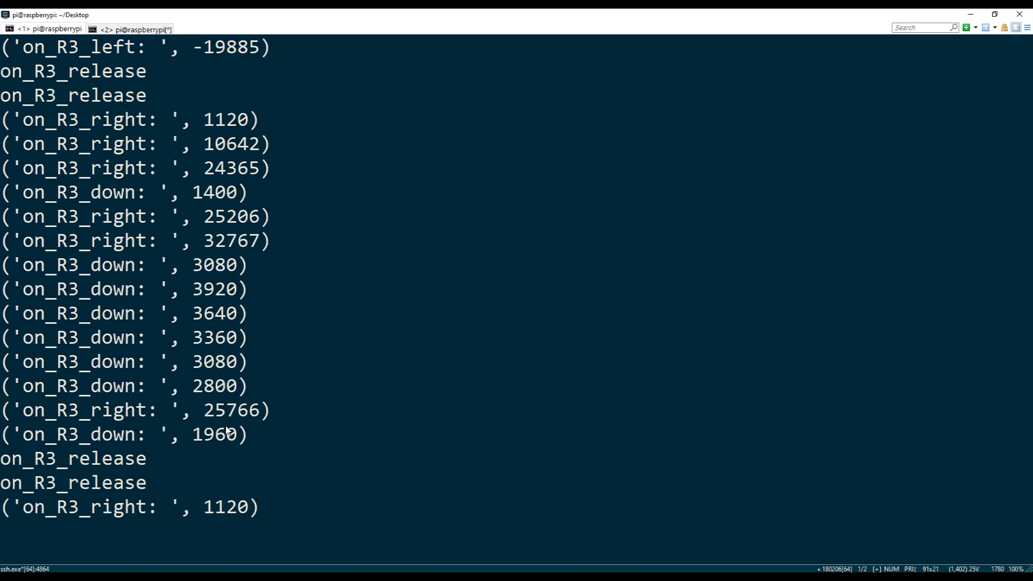
pyautogui.scroll(-3)
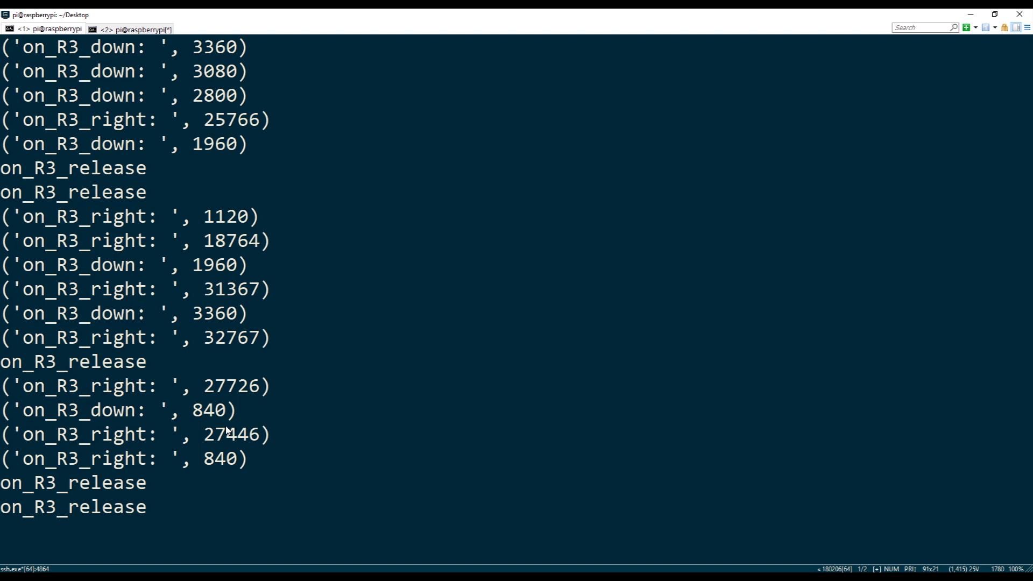
pyautogui.moveTo(165, 364)
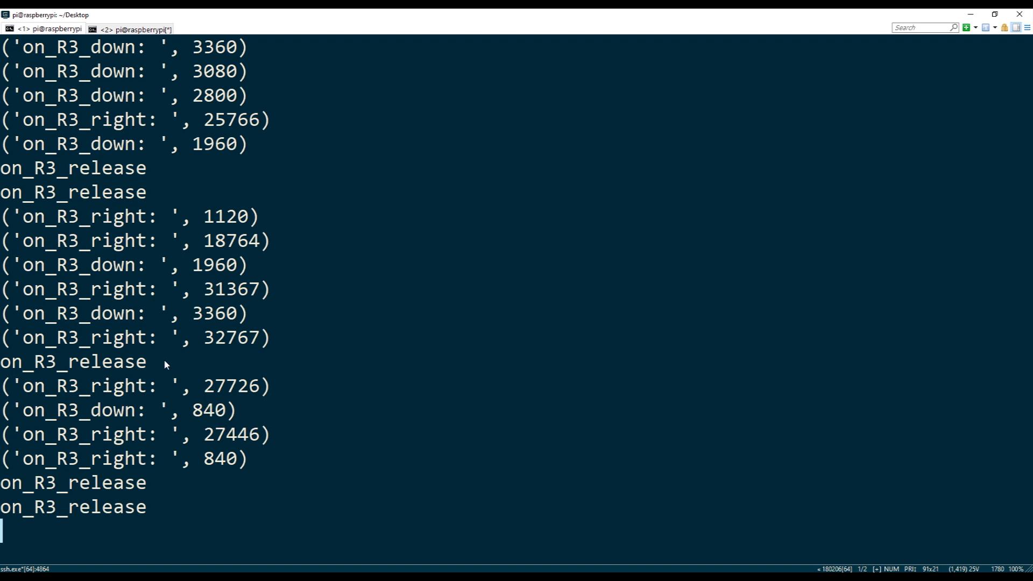
pyautogui.moveTo(165, 265)
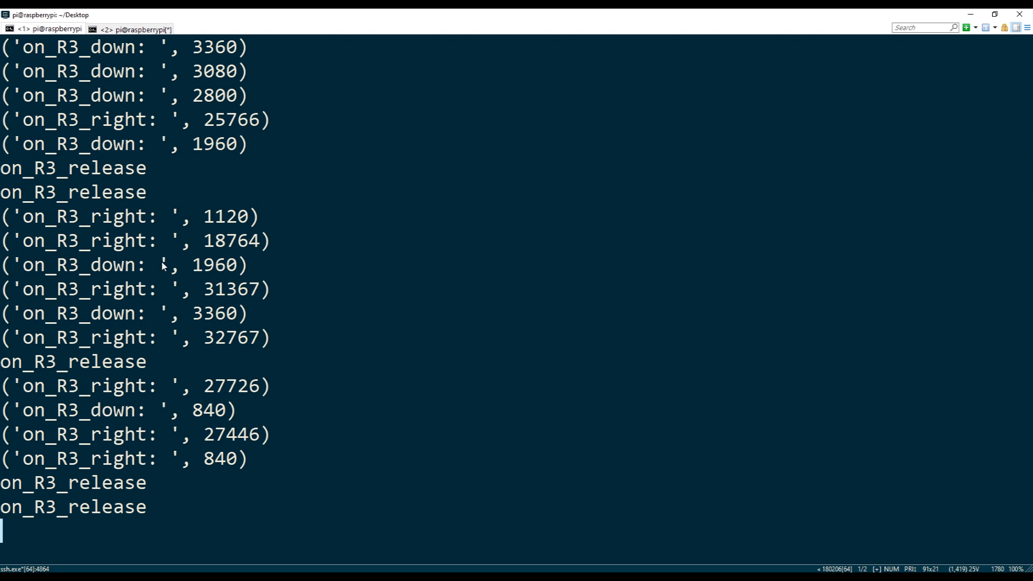
pyautogui.moveTo(175, 242)
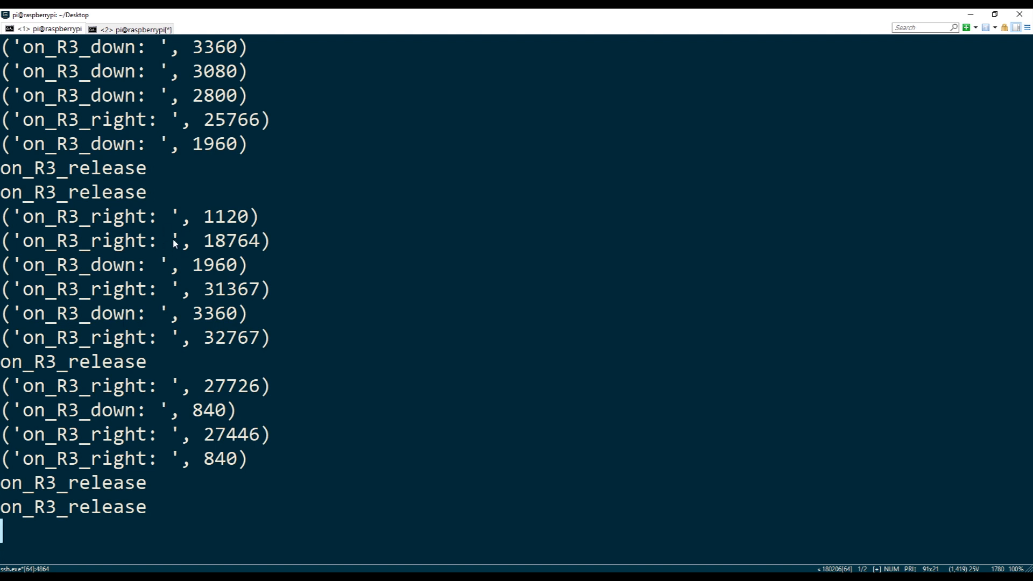
# Step: Stop test.py with Ctrl+C and run 'nano test.py' to edit the script
pyautogui.press('ctrl+c')
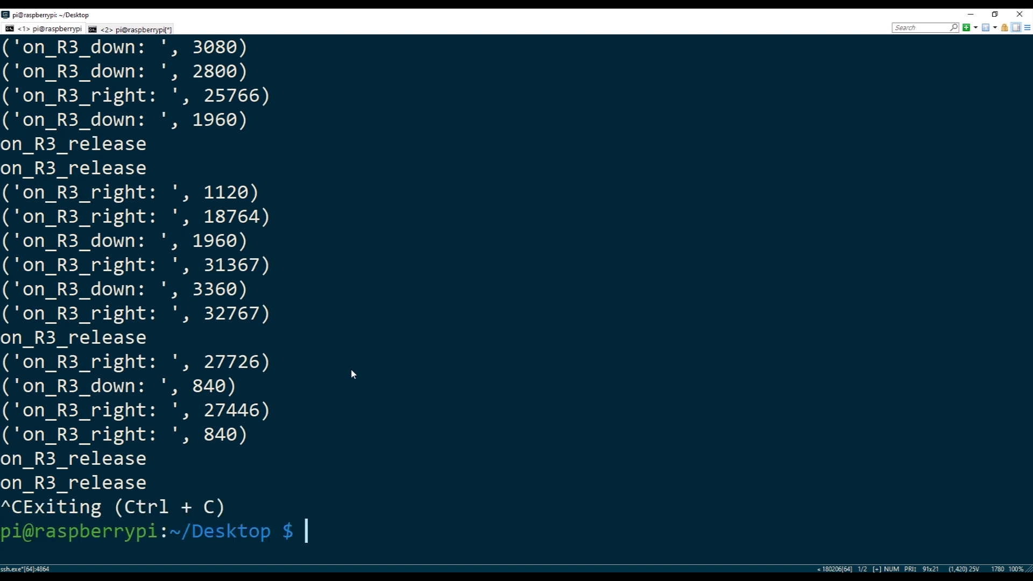
pyautogui.write('nano test.py')
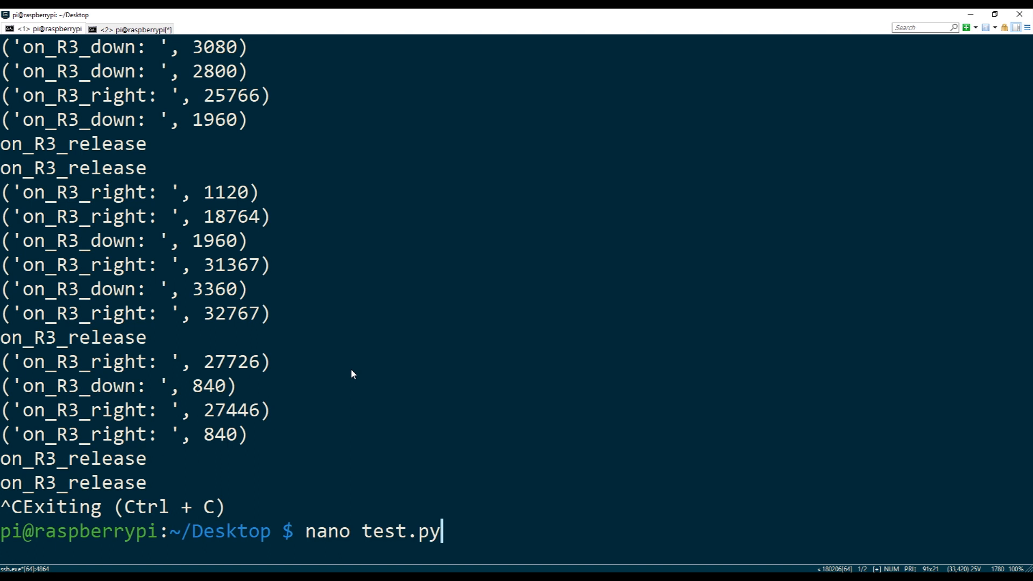
pyautogui.press('Return')
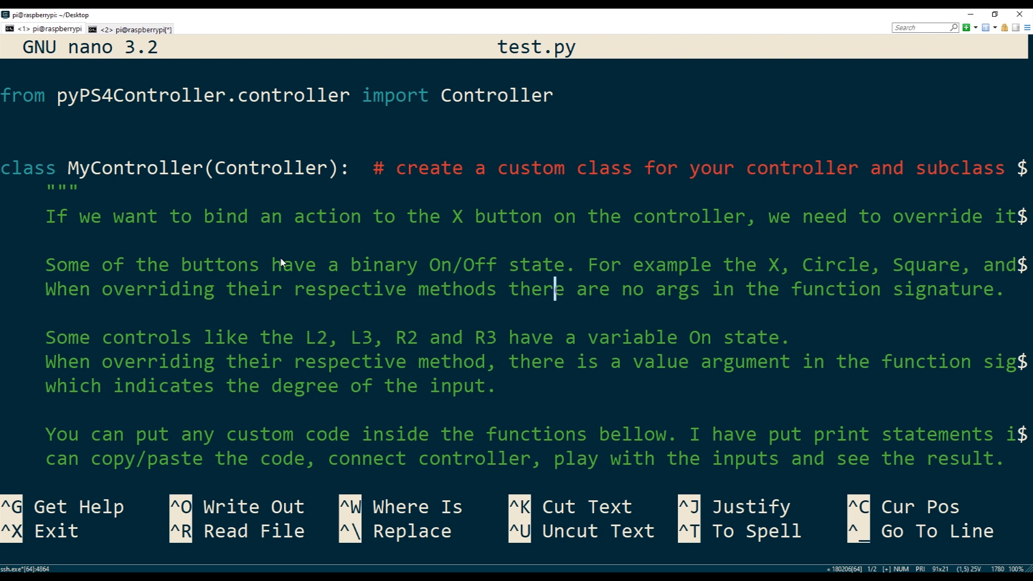
# Step: Scroll down test.py in nano to the triangle, circle and square handler methods
pyautogui.scroll(-3)
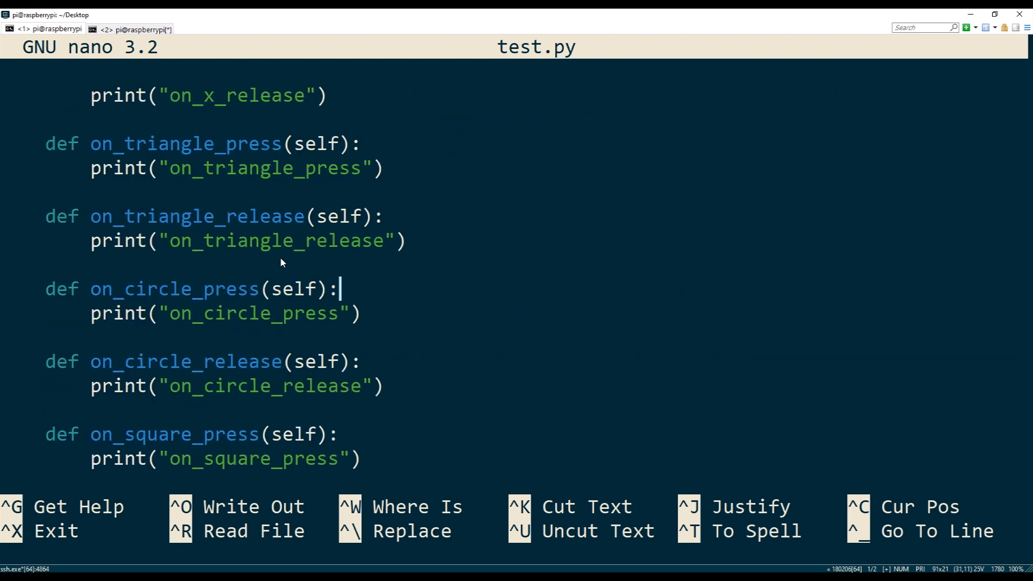